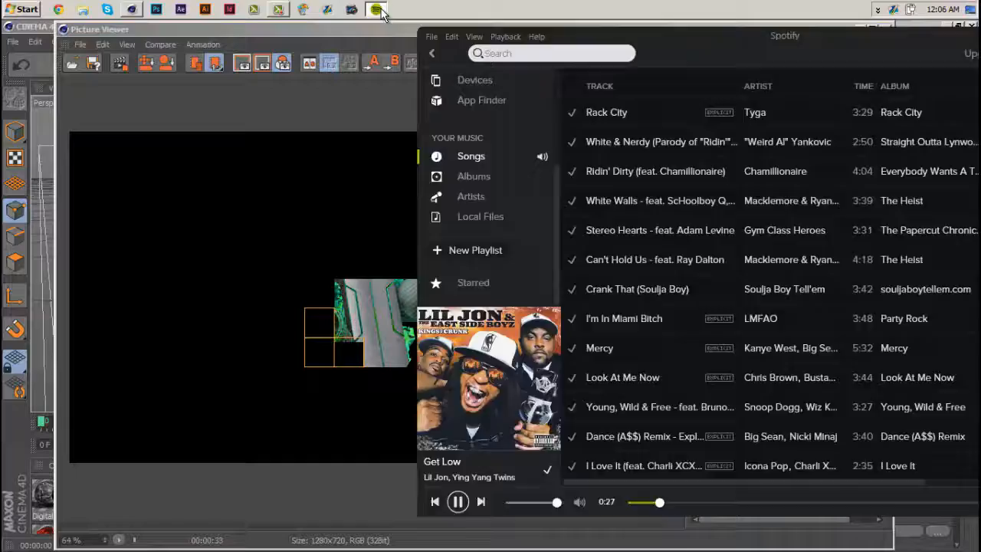
# Minimize Spotify and return to the Photoshop channel layout with the 3D T render
pyautogui.click(156, 9)
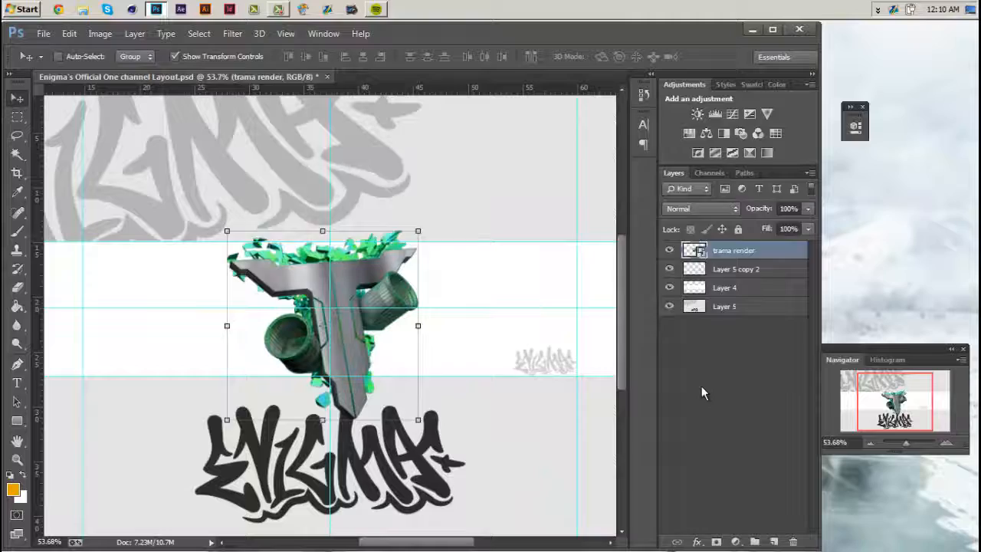